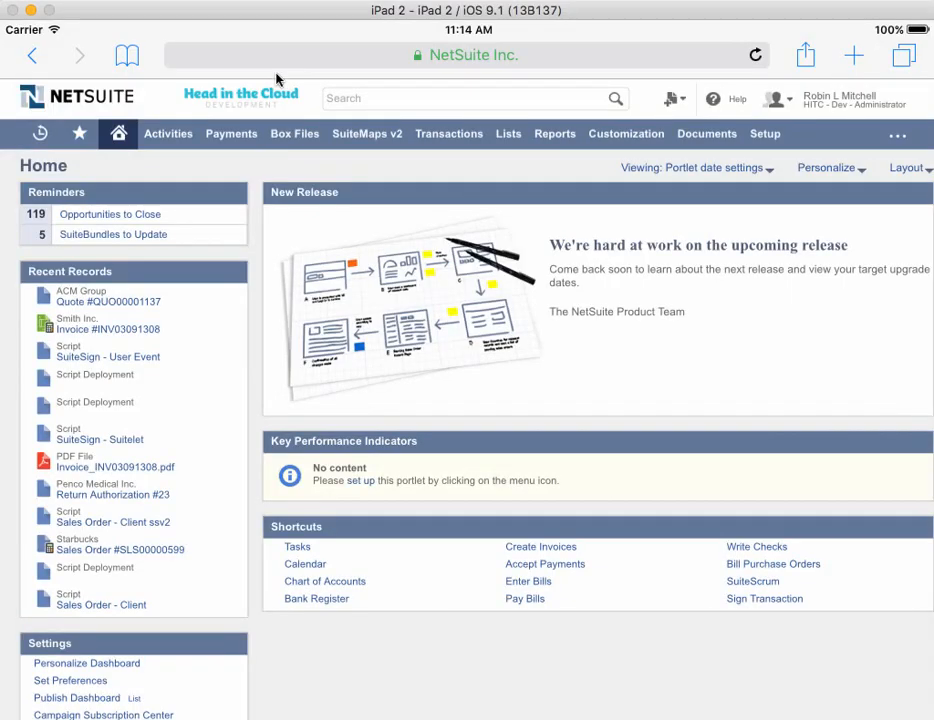
mouse_move(300, 68)
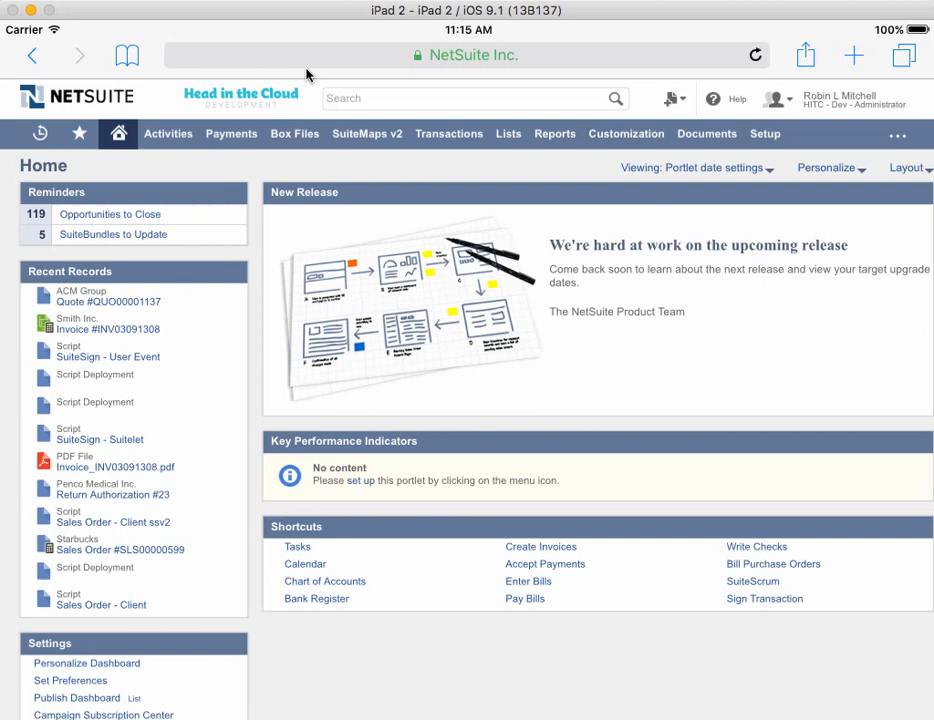
mouse_move(318, 120)
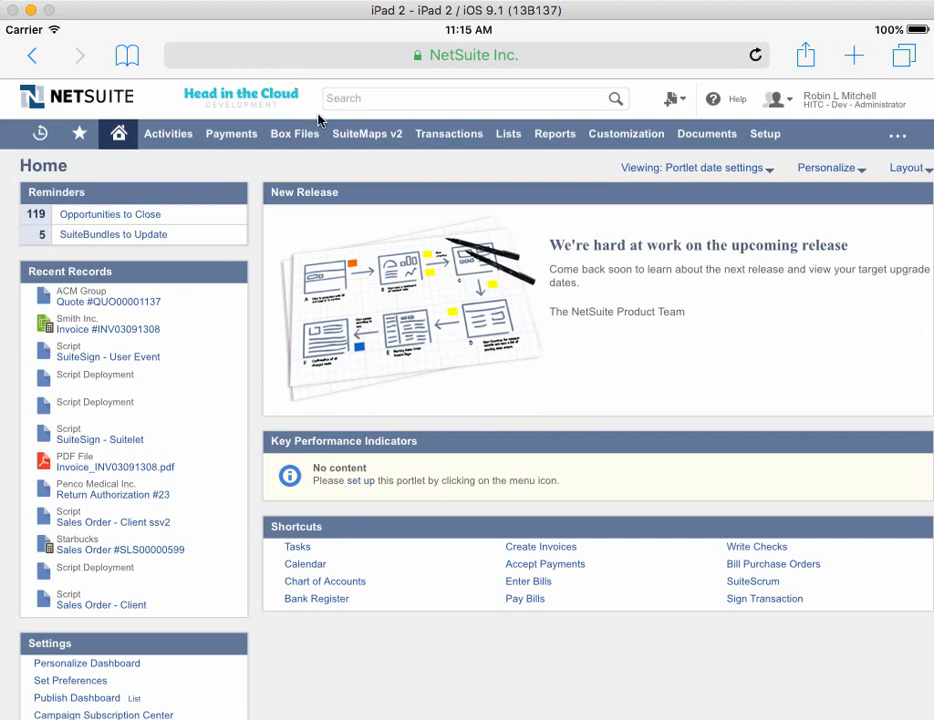
mouse_move(240, 168)
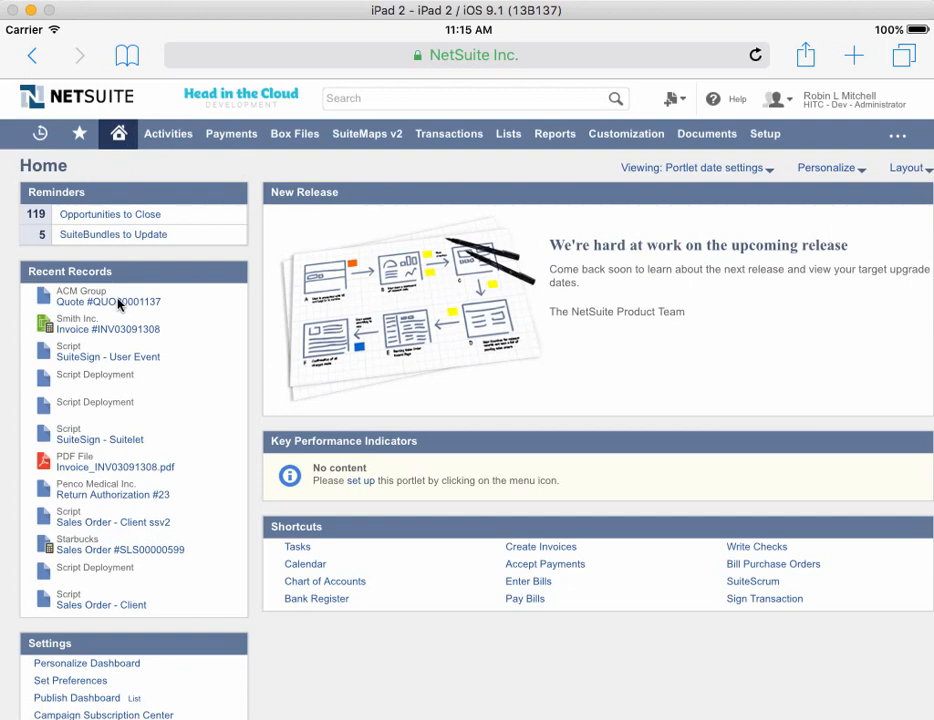
Step: Open quote QUO00001137 for ACM Group from Recent Records
left_click(108, 300)
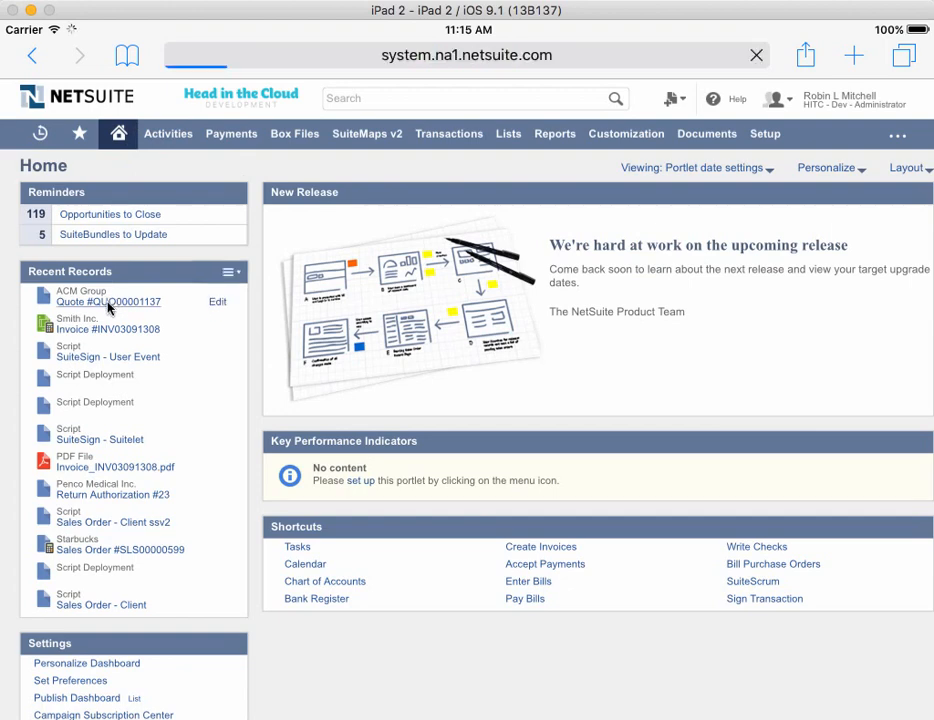
left_click(108, 302)
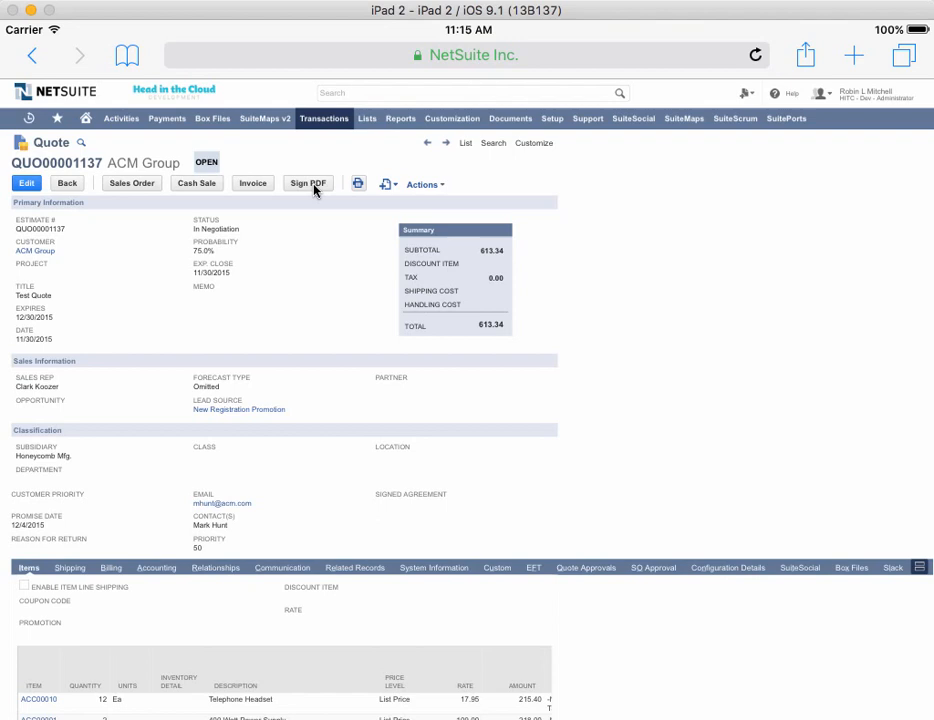
Step: Launch Sign PDF to reach the SuiteSign page and review its $613.34 PDF preview
left_click(308, 184)
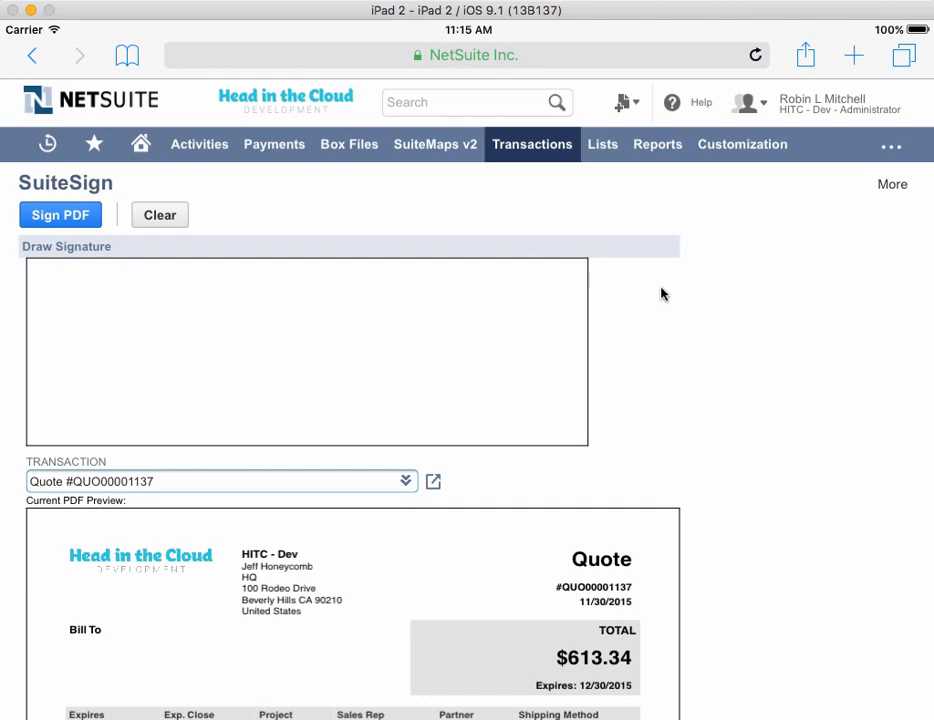
mouse_move(742, 438)
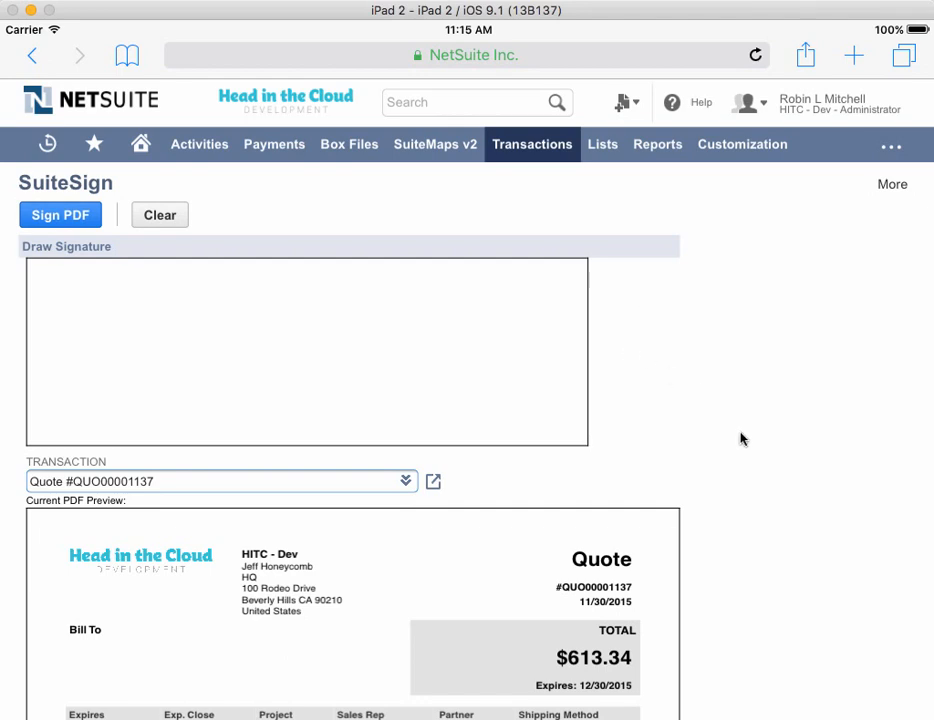
scroll("down", 3)
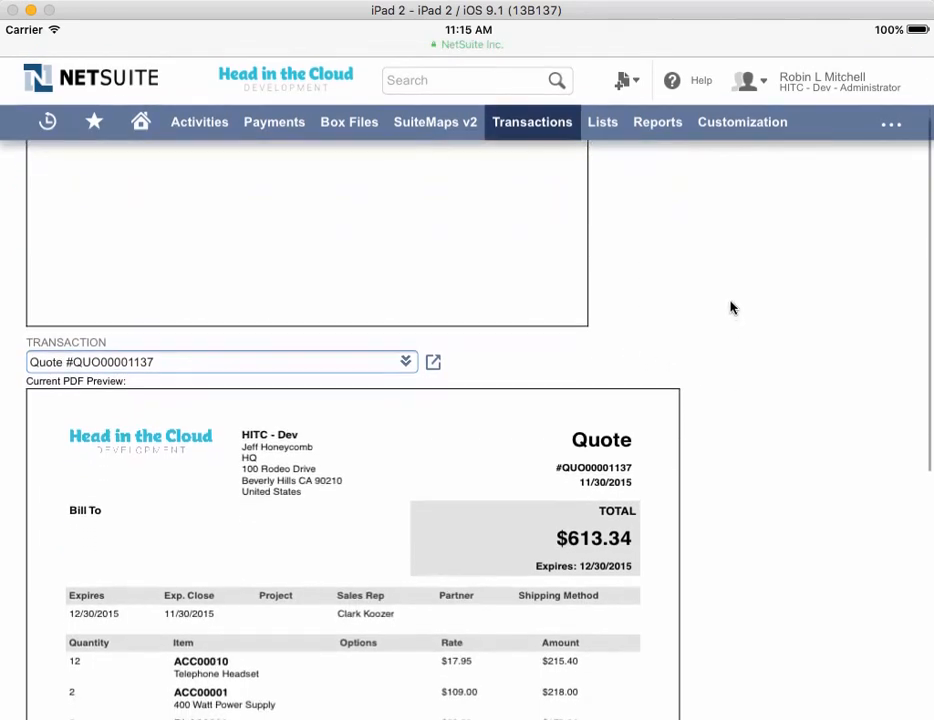
scroll("up", 3)
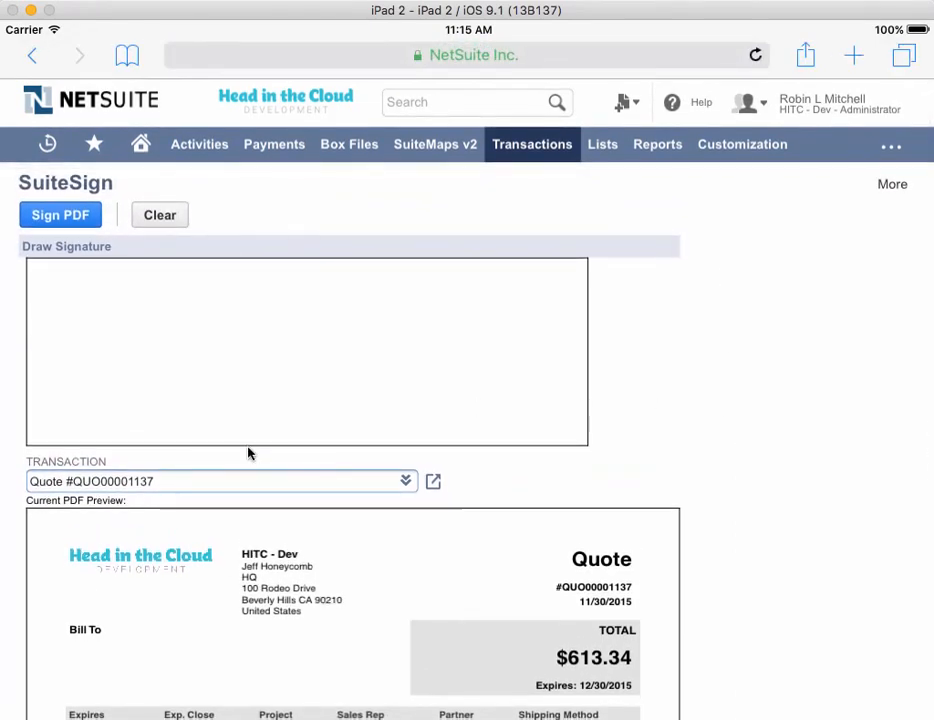
Step: Hand-draw the signature "Obi-Wan" in the Draw Signature box
left_click_drag(130, 310, 136, 404)
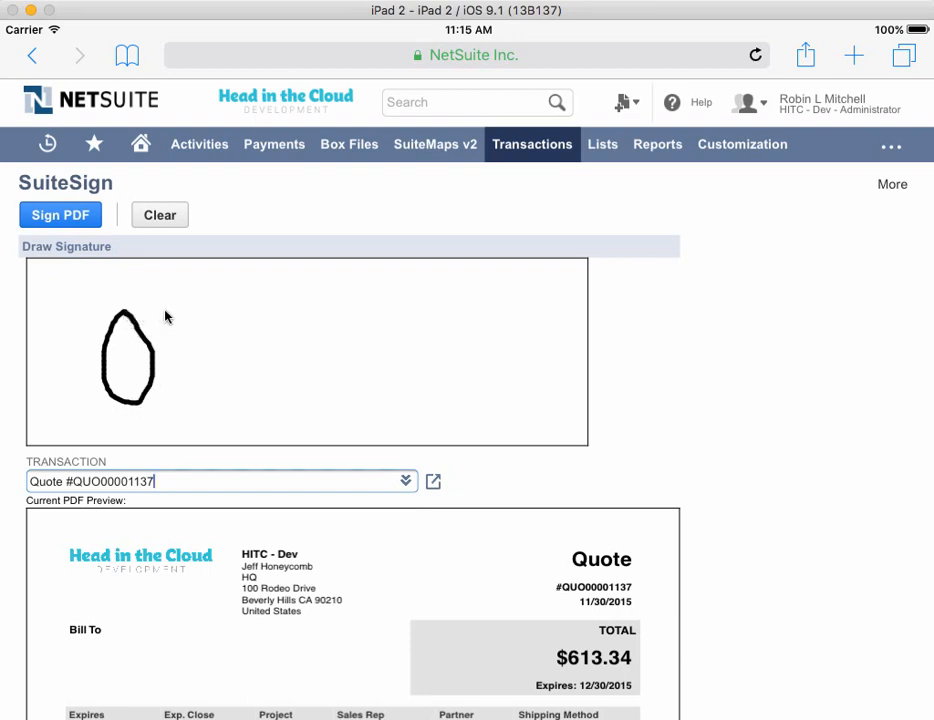
left_click_drag(156, 320, 176, 410)
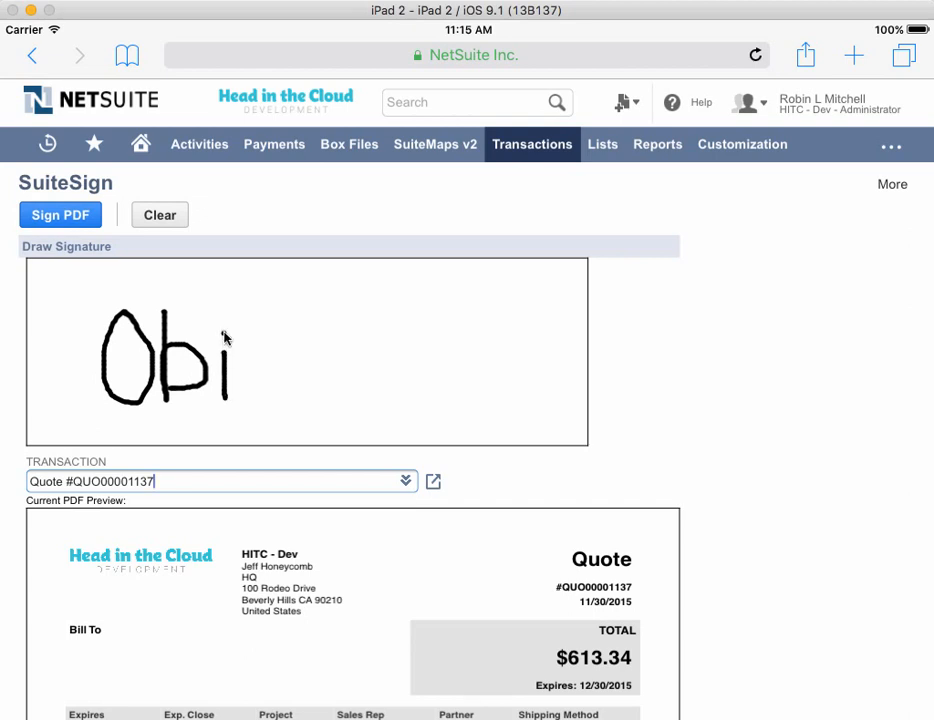
left_click_drag(250, 356, 304, 356)
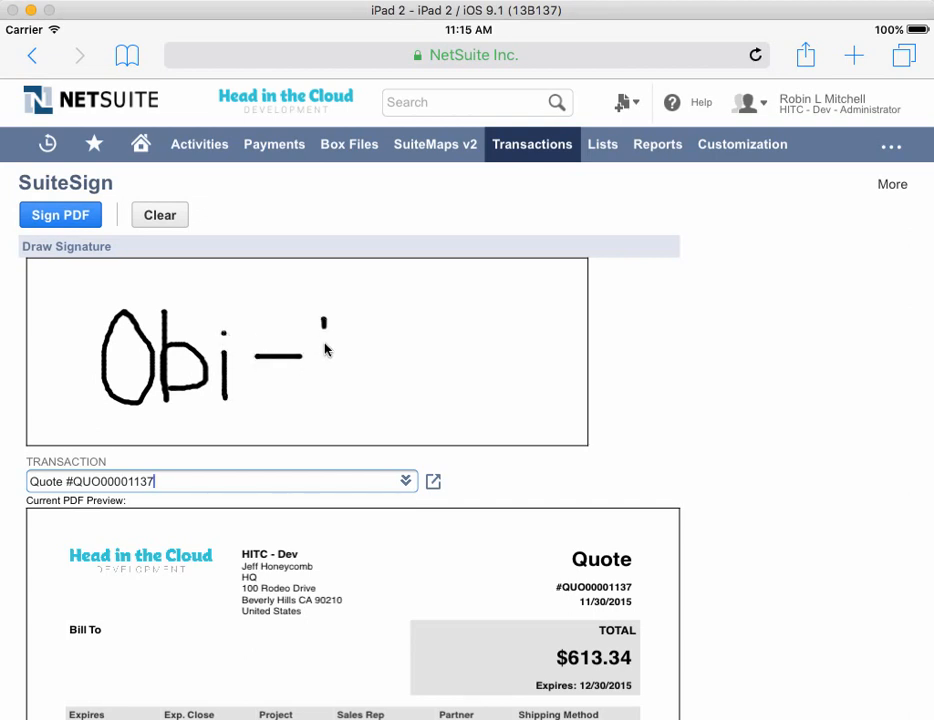
left_click_drag(320, 330, 404, 360)
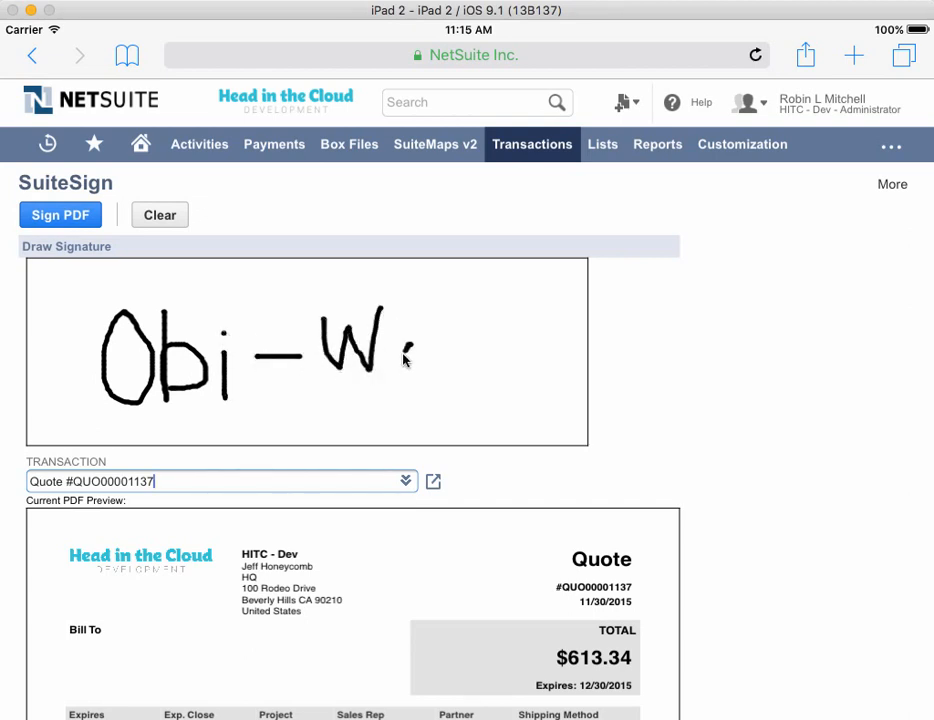
left_click_drag(390, 350, 450, 384)
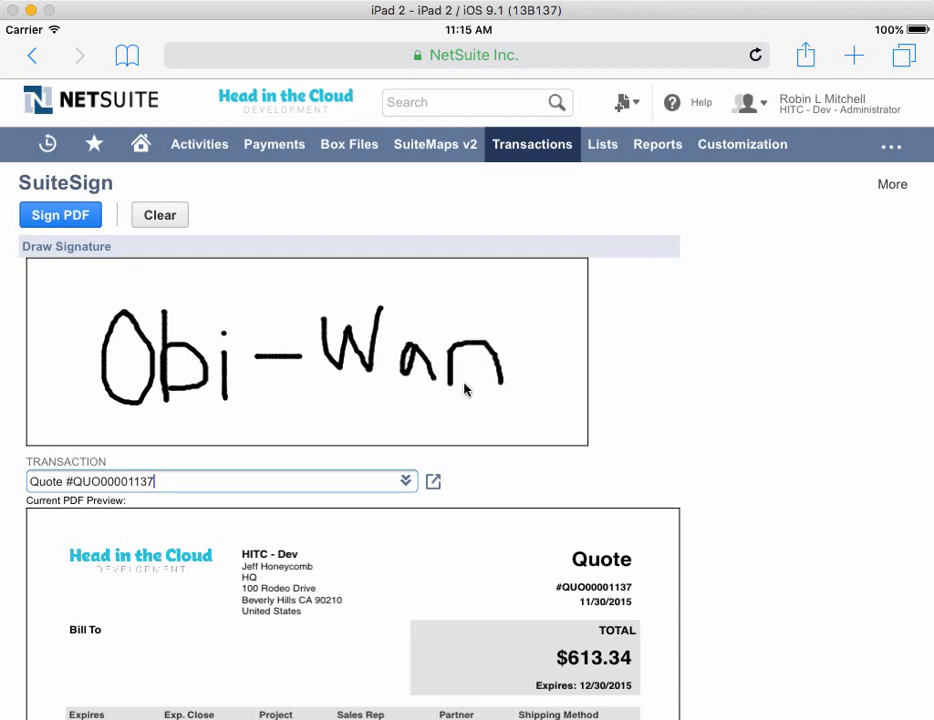
Step: Submit the Obi-Wan signature via Sign PDF and return to quote QUO00001137
left_click(60, 216)
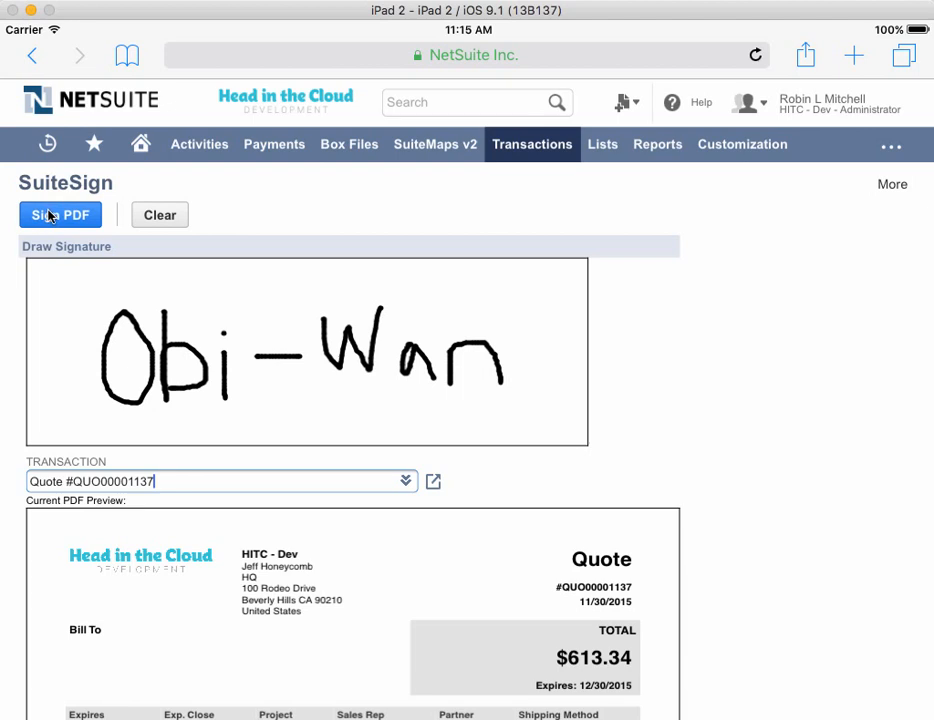
left_click(60, 216)
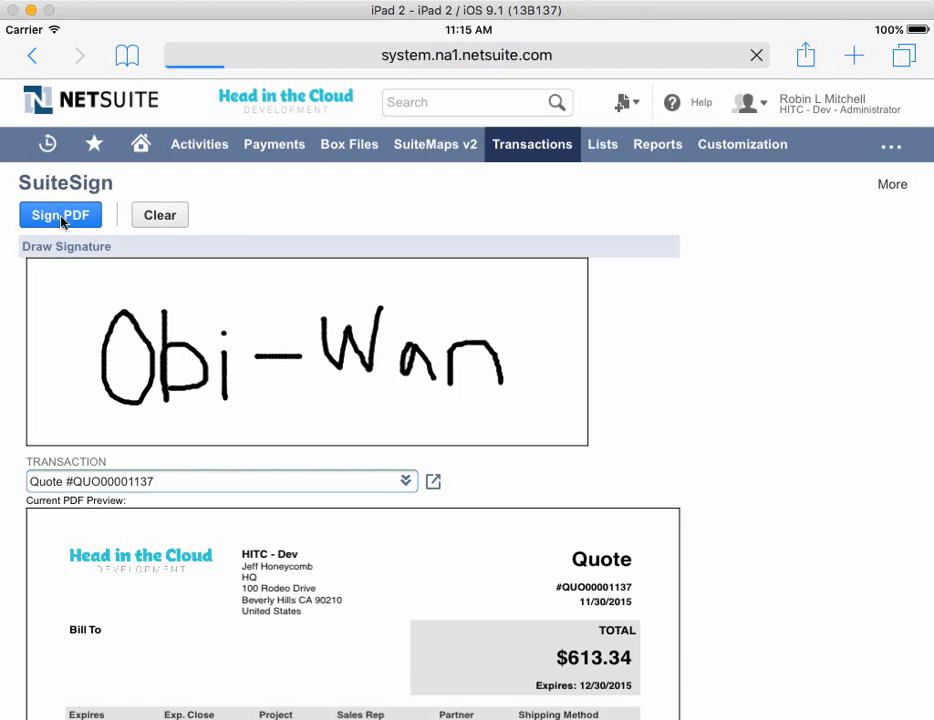
left_click(60, 216)
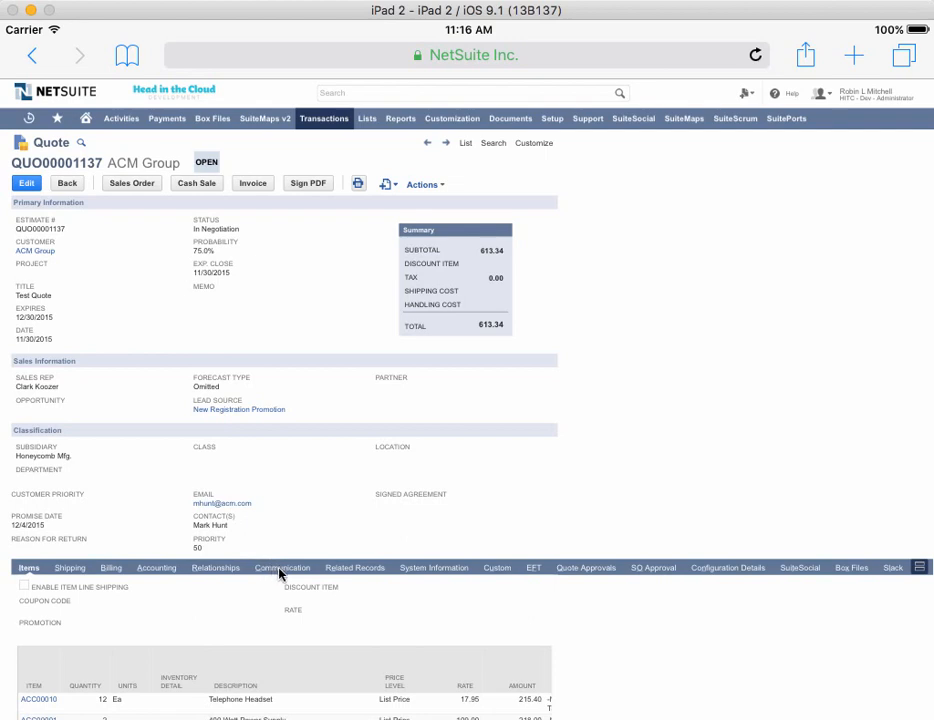
Step: Show the Communication files list with the new SuiteSign signed document entry
left_click(282, 568)
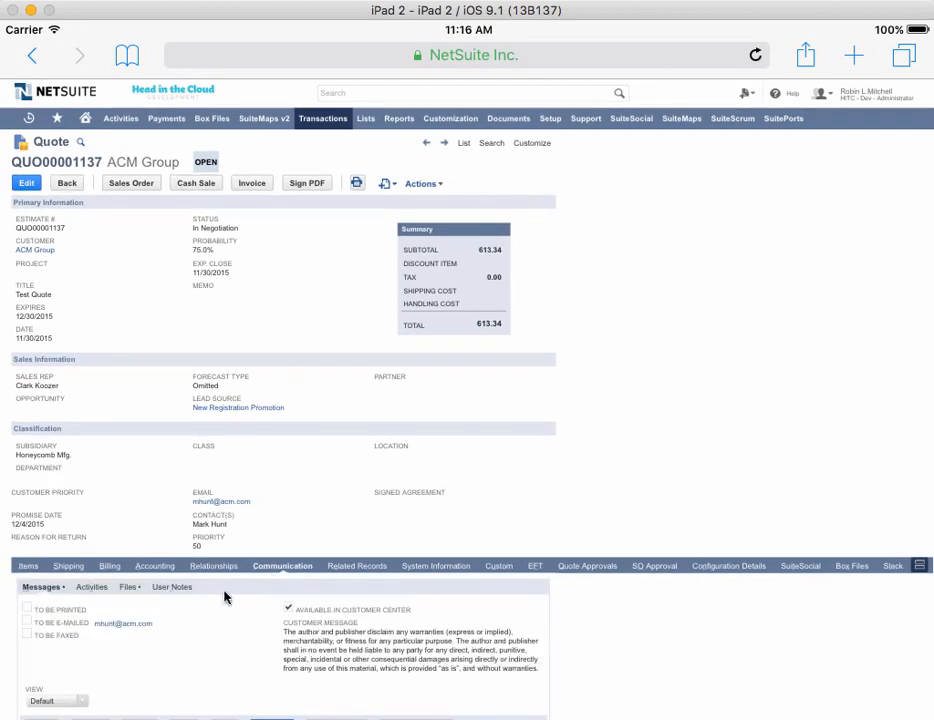
mouse_move(698, 500)
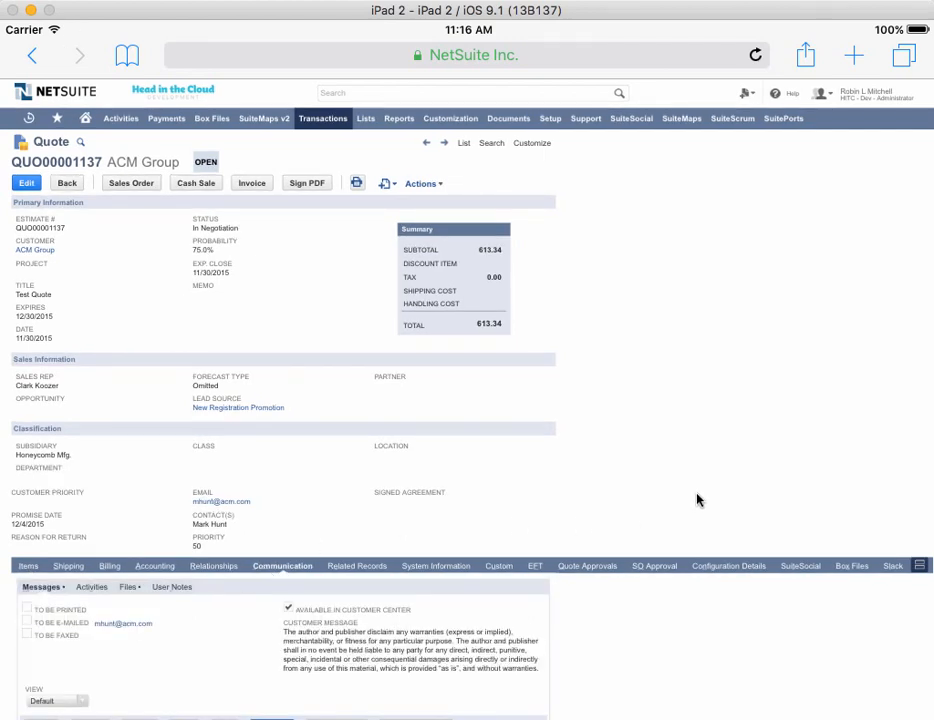
scroll("down", 3)
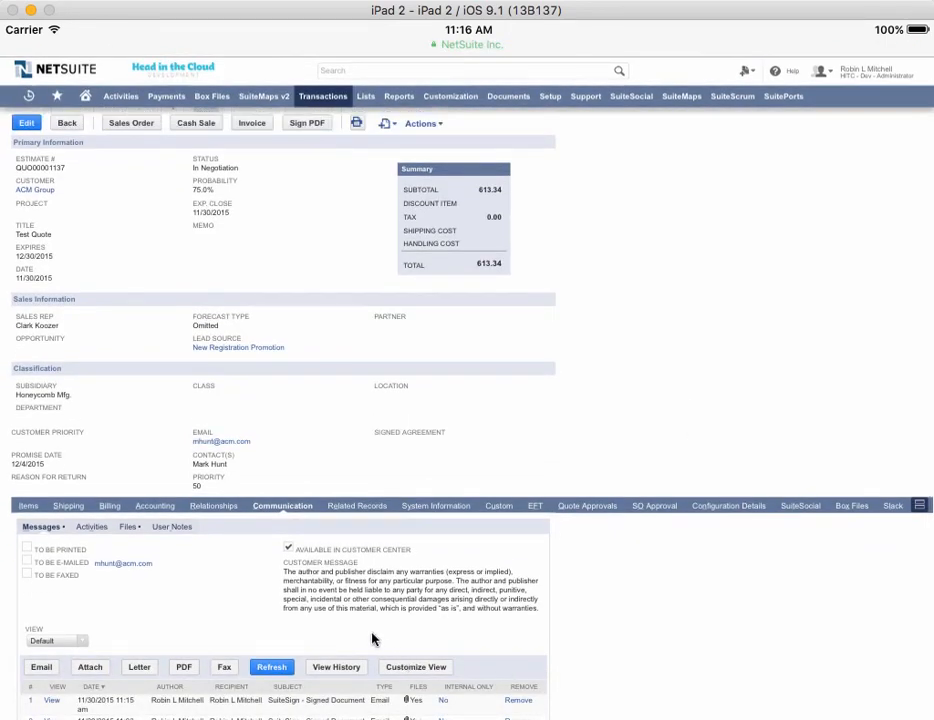
mouse_move(98, 556)
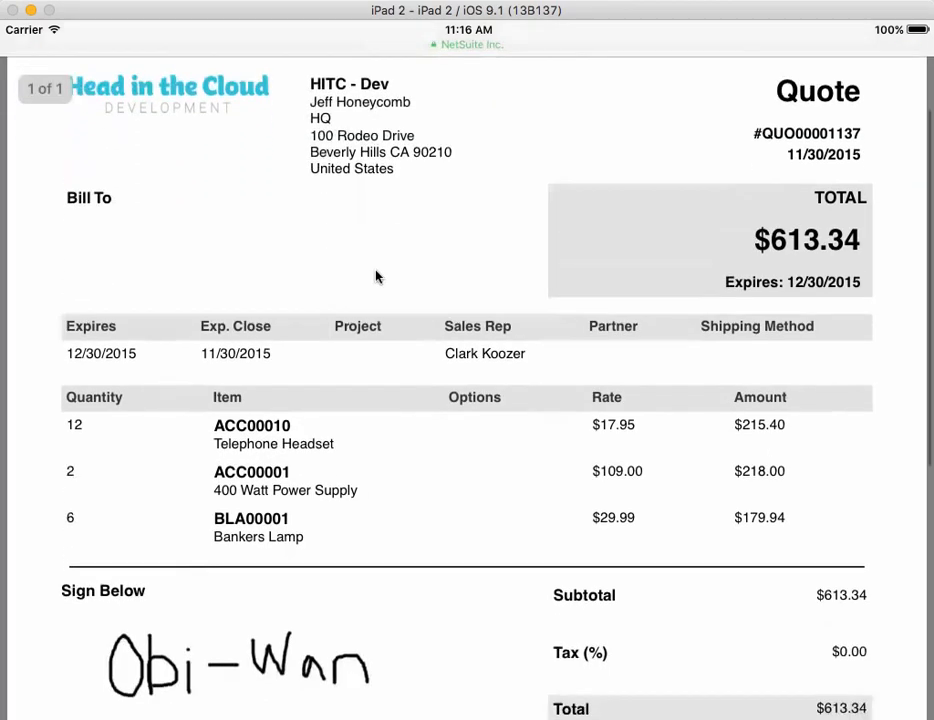
Step: Review the signed quote PDF showing the Obi-Wan signature under Sign Below
scroll("down", 3)
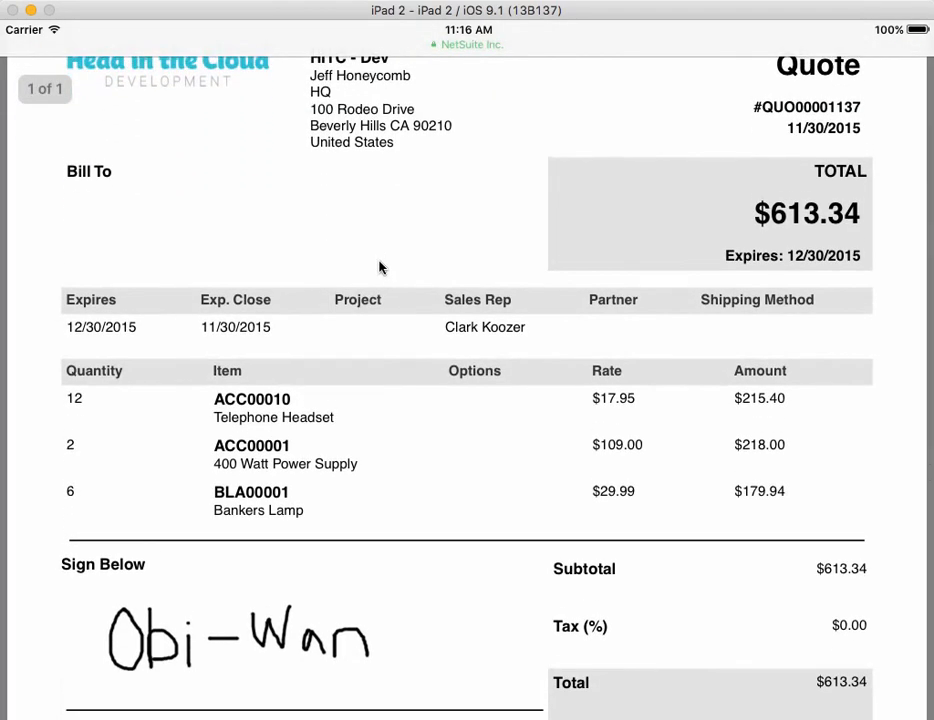
scroll("up", 3)
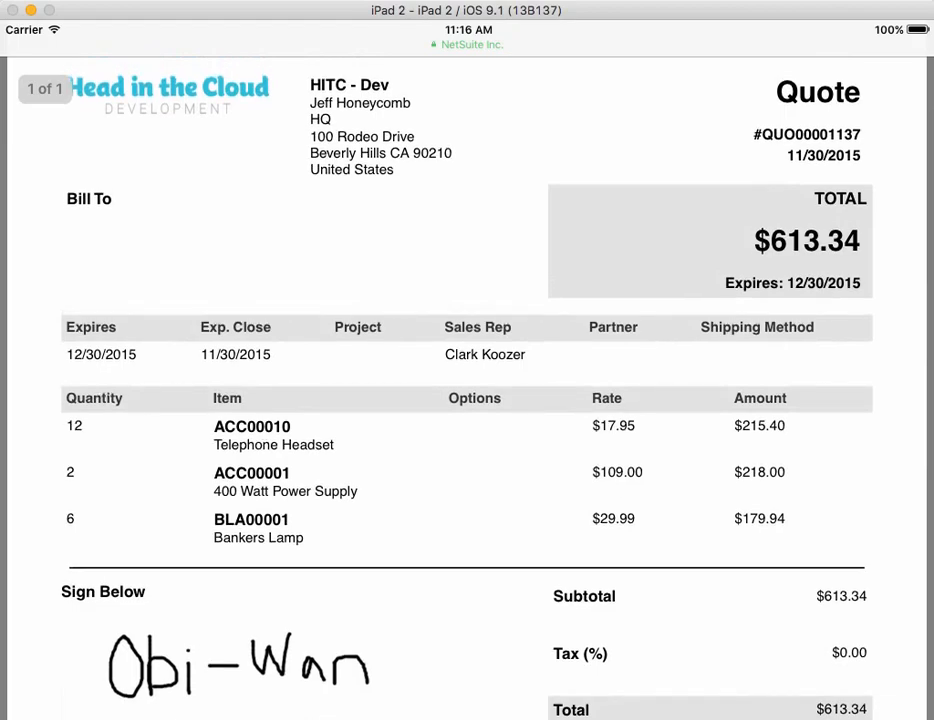